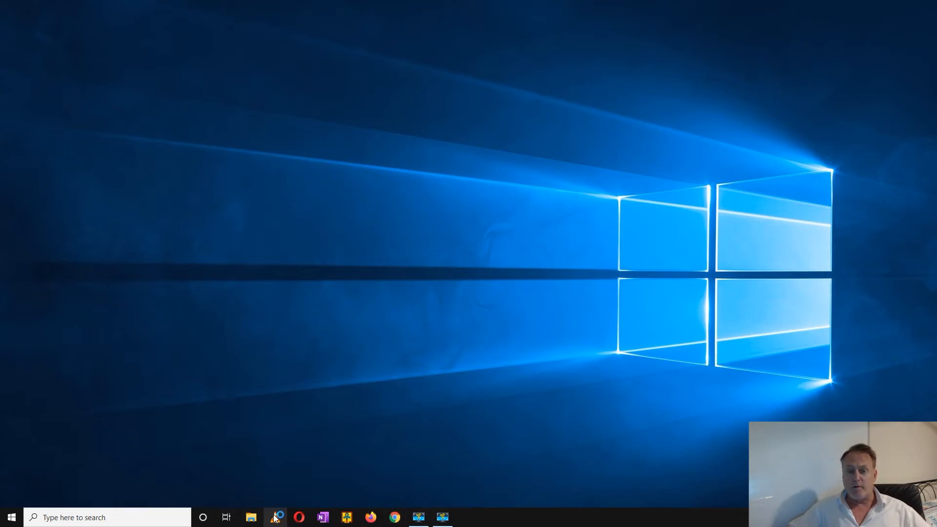
# Launch VLC, then in File Explorer browse into the Music folder holding the WMA file
pyautogui.click(274, 518)
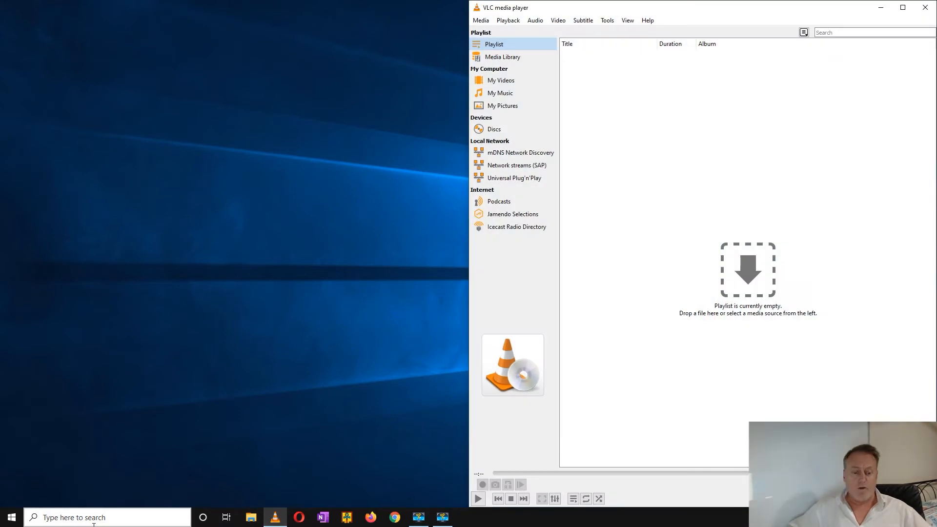
pyautogui.click(251, 518)
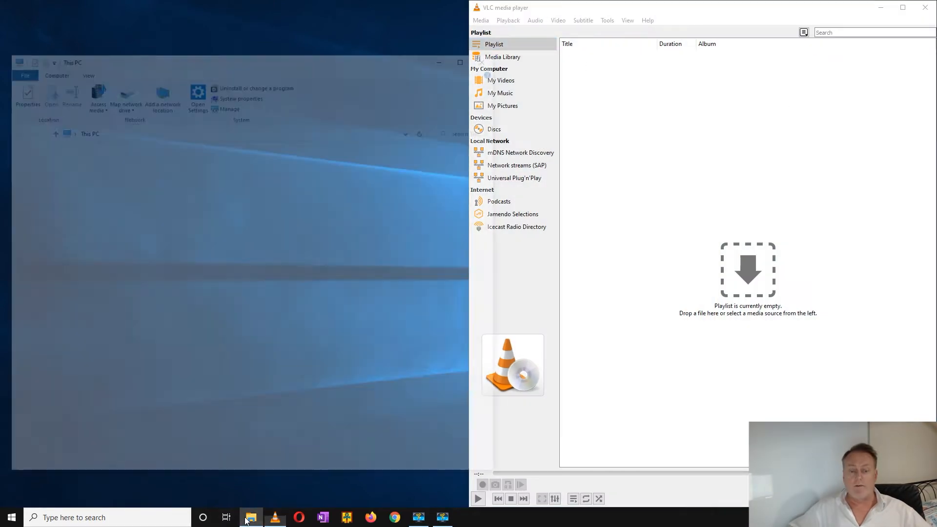
pyautogui.click(251, 517)
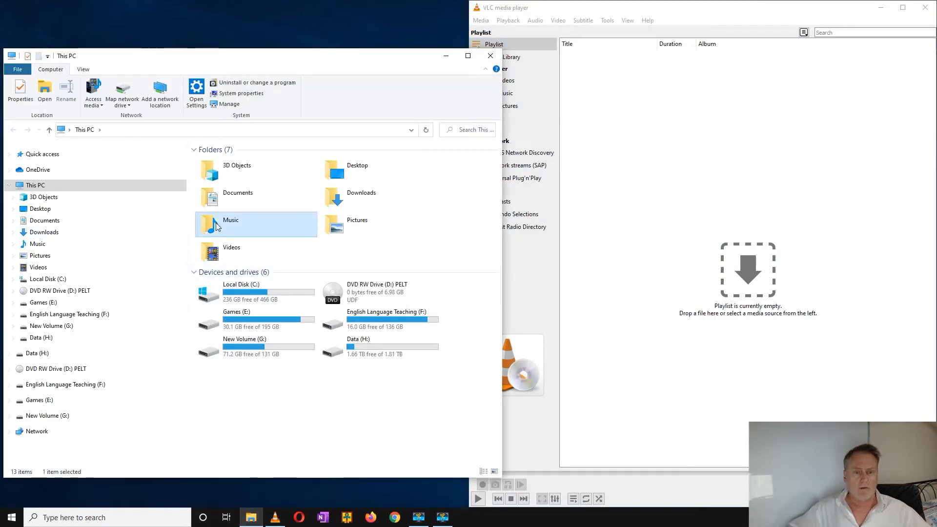
pyautogui.doubleClick(230, 224)
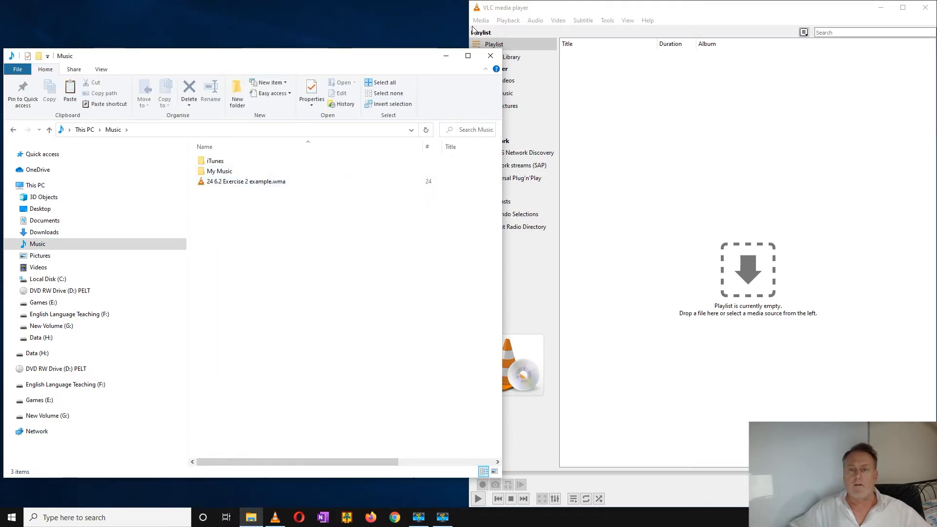
# Begin Convert / Save with the Exercise 2 example WMA from Music as the source
pyautogui.click(480, 20)
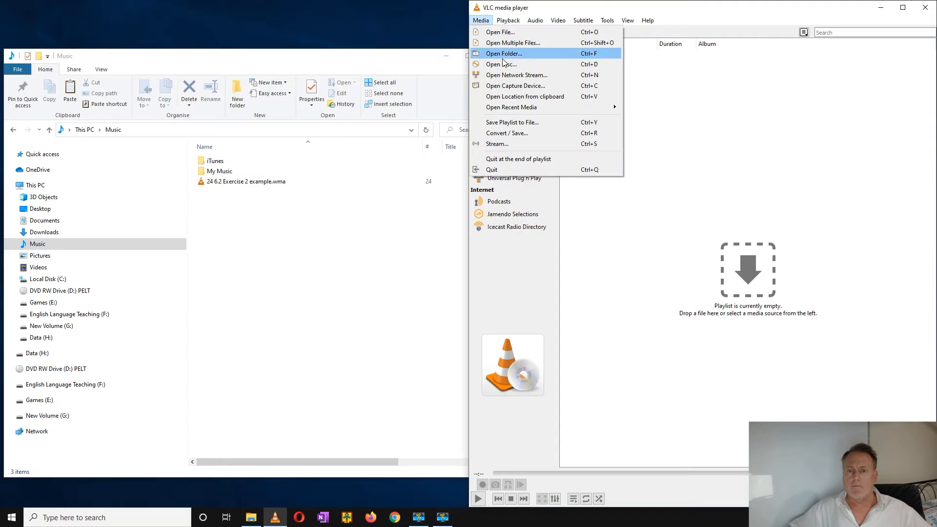
pyautogui.moveTo(525, 97)
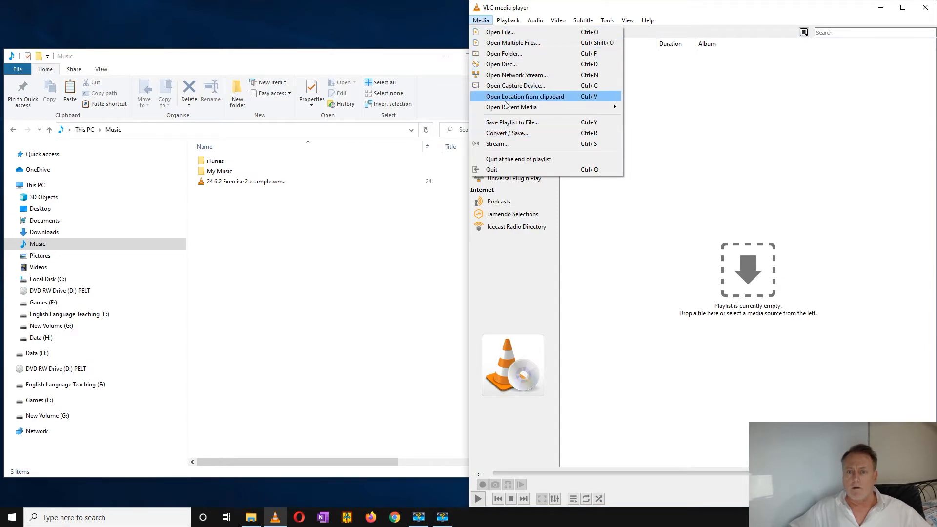
pyautogui.click(500, 32)
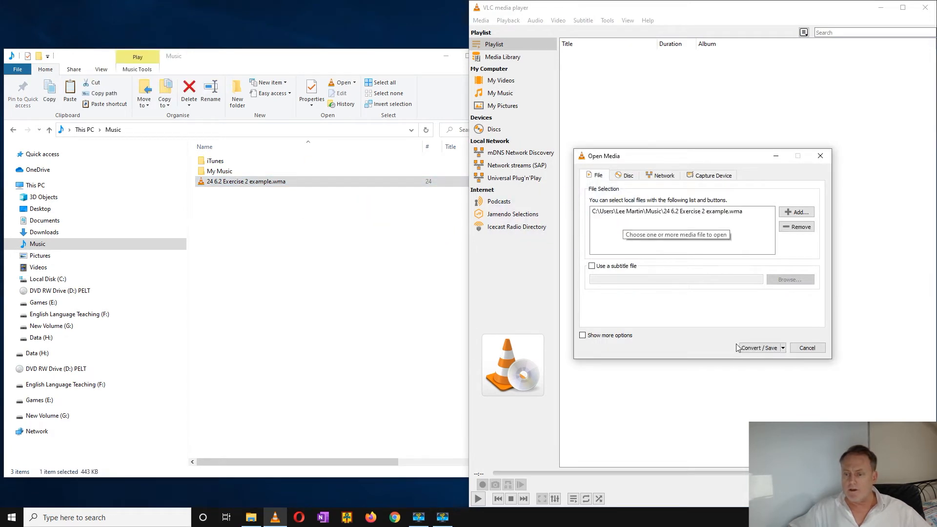
# Proceed to conversion settings and choose the Audio - MP3 output profile
pyautogui.click(759, 347)
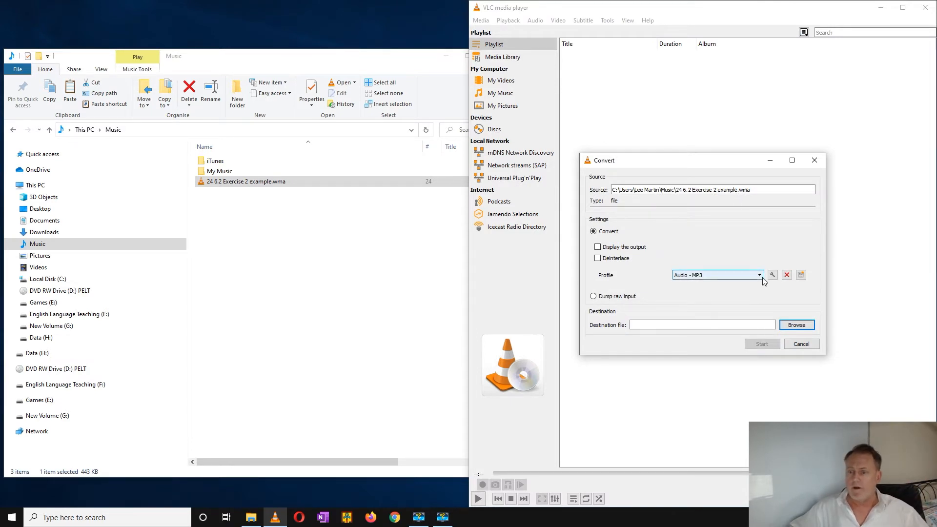
pyautogui.click(759, 275)
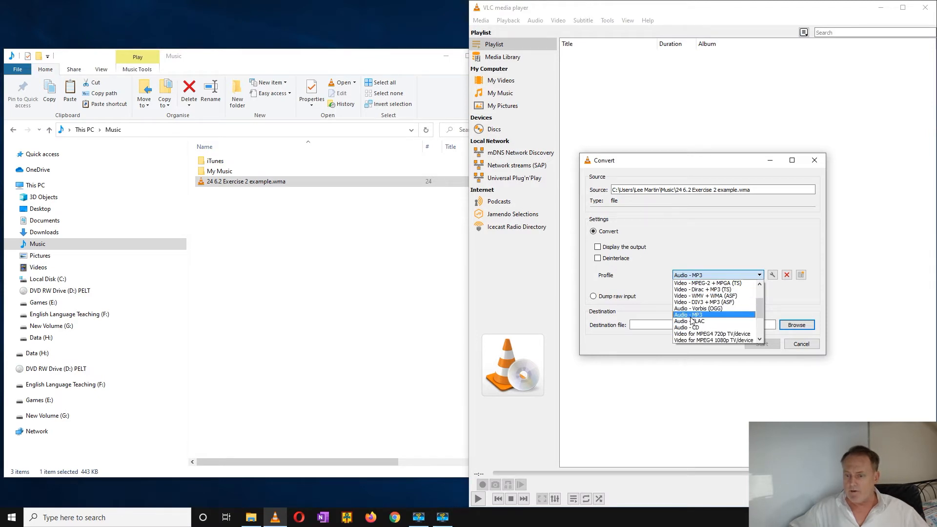
pyautogui.click(690, 316)
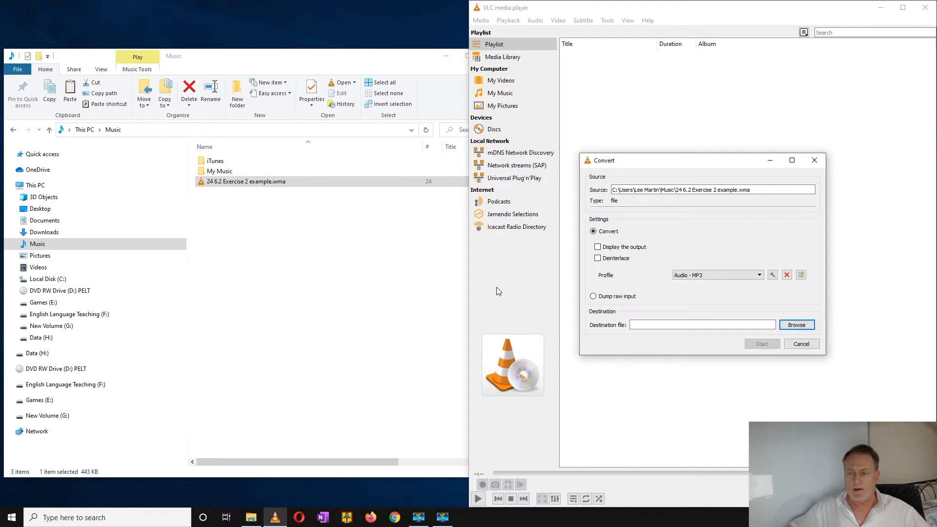
# Set the destination to a new file named 6.2 Exercise 2 in the Music folder
pyautogui.click(796, 324)
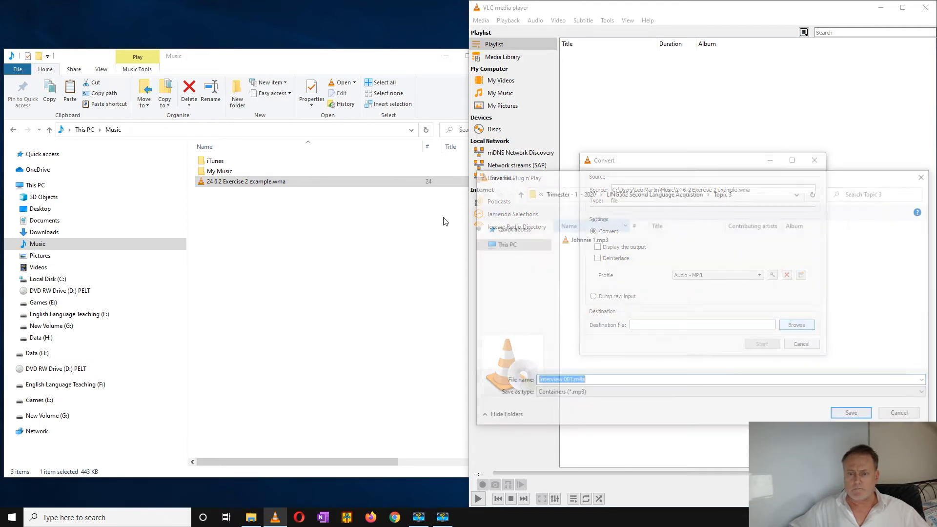
pyautogui.click(797, 325)
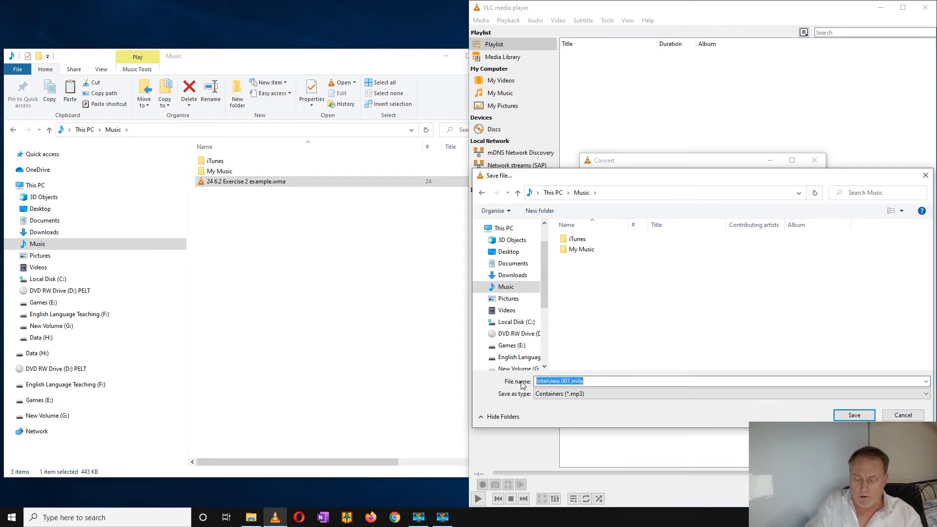
pyautogui.write('6')
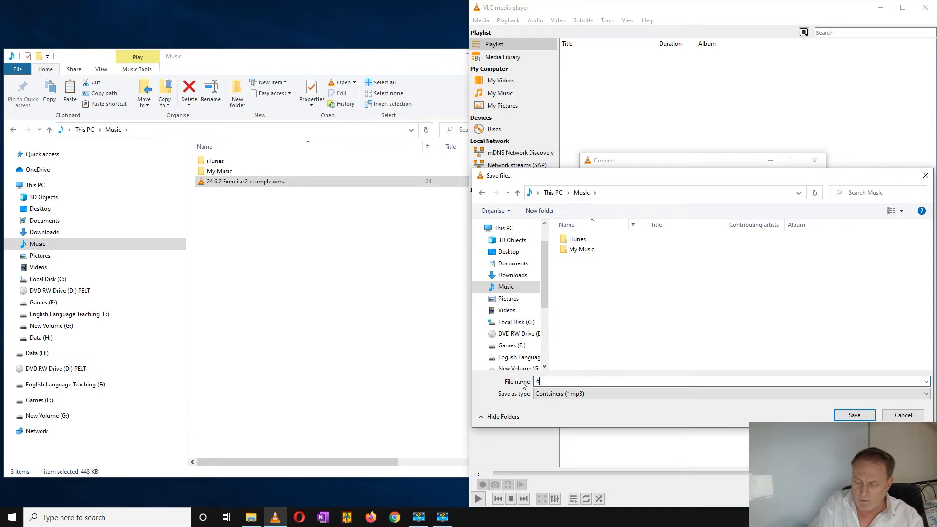
pyautogui.write('.2 Exercise 2')
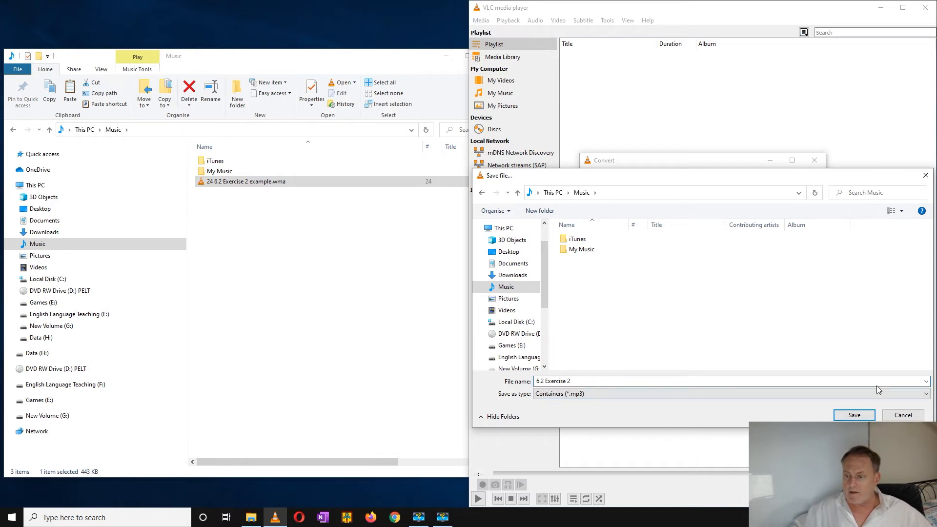
pyautogui.click(853, 414)
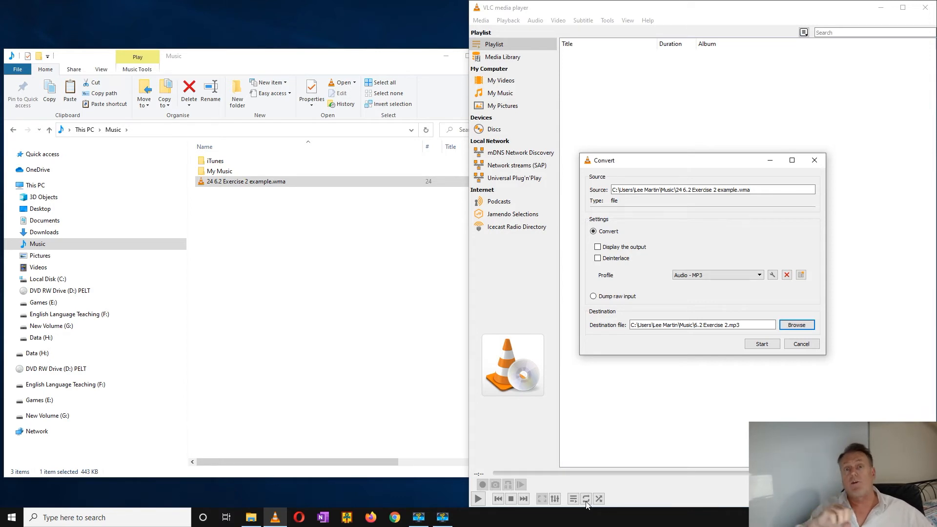
pyautogui.moveTo(721, 492)
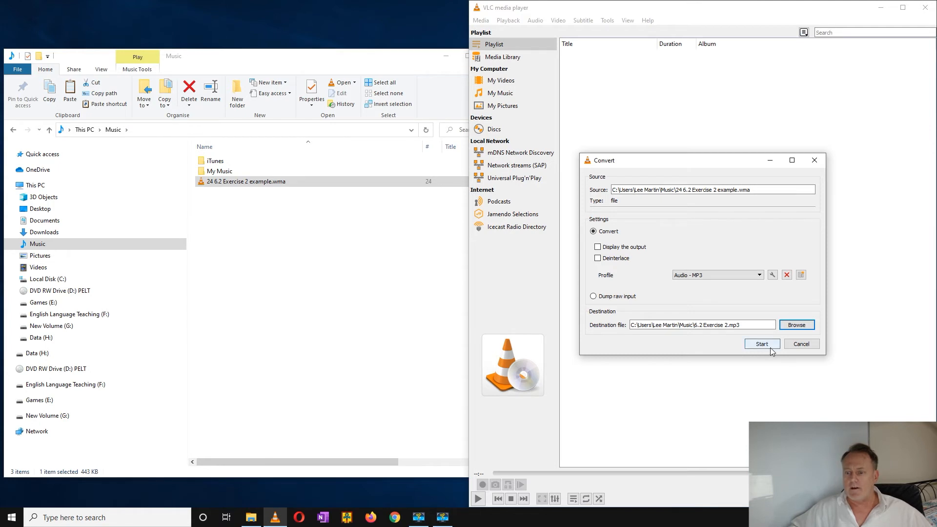
# Start the conversion so 6.2 Exercise 2.mp3 is created in Music
pyautogui.click(761, 344)
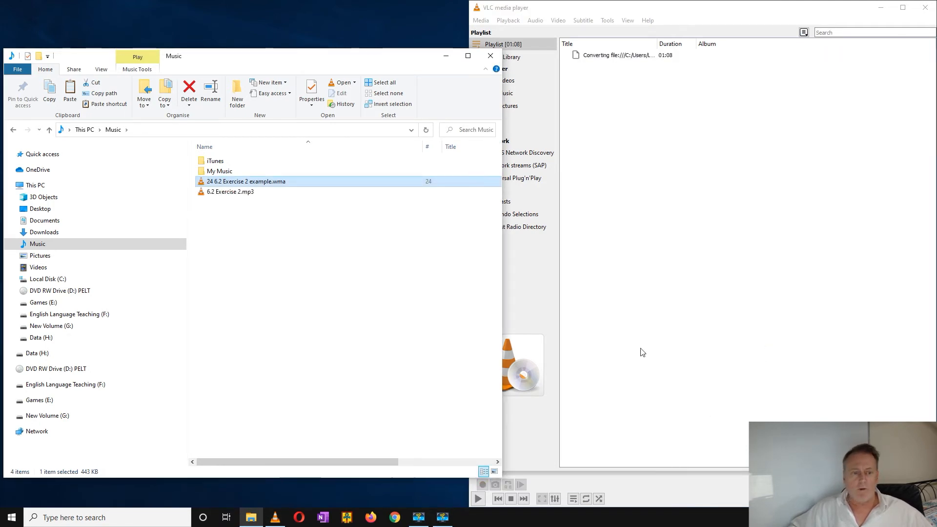
pyautogui.click(230, 191)
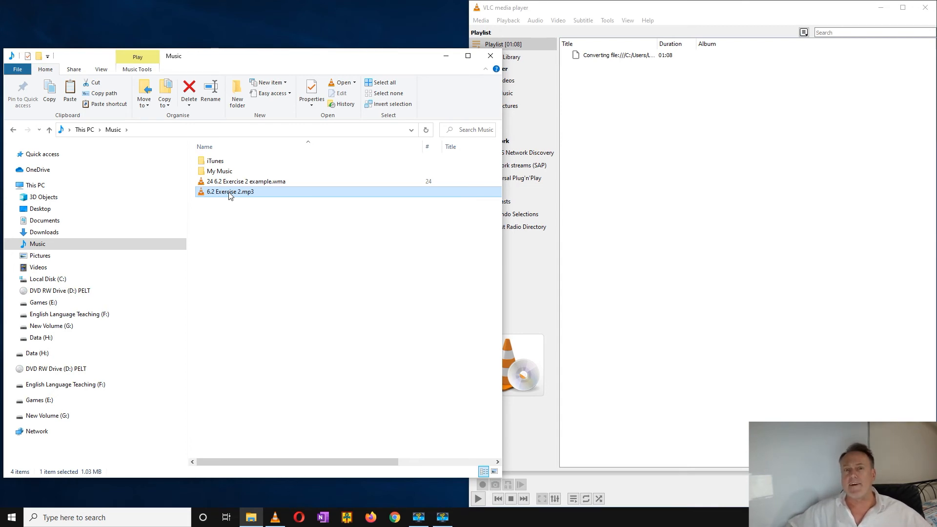
# View the properties of 6.2 Exercise 2.mp3 and keep VLC media player as its opening app
pyautogui.rightClick(229, 191)
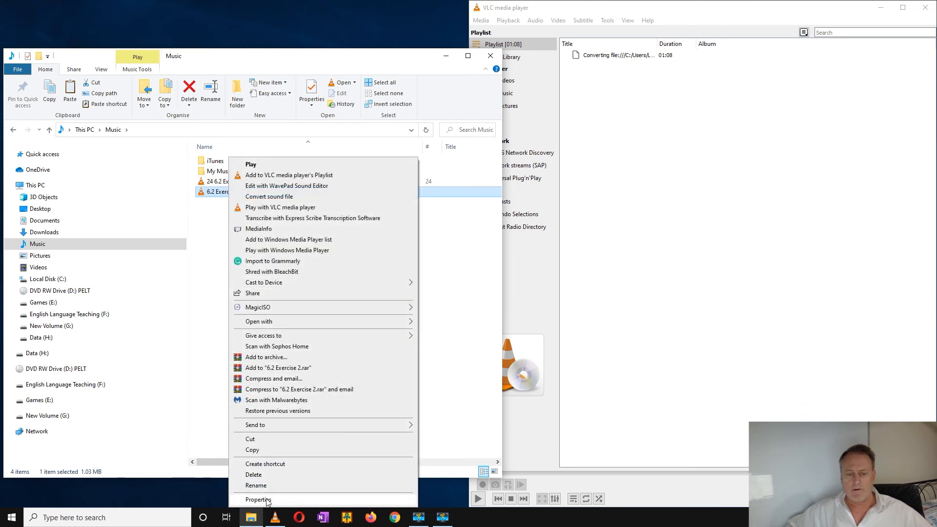
pyautogui.click(258, 500)
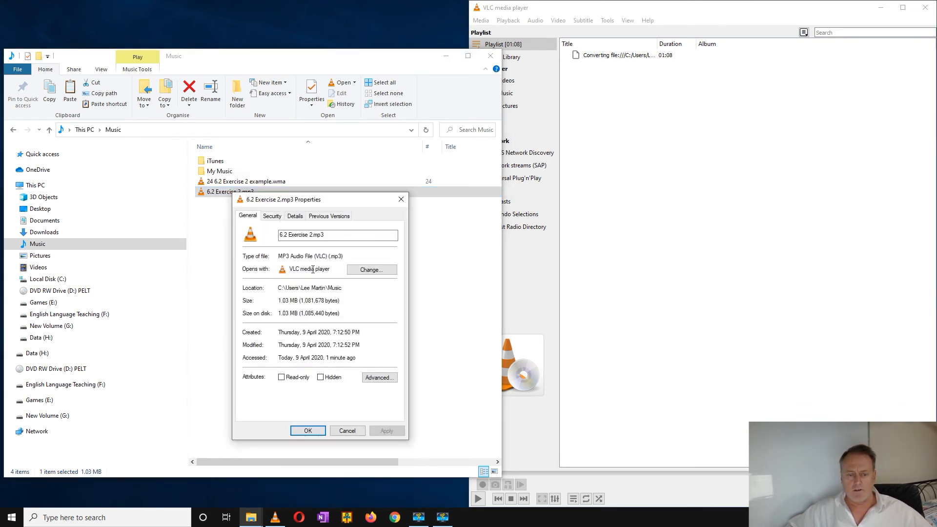
pyautogui.click(369, 270)
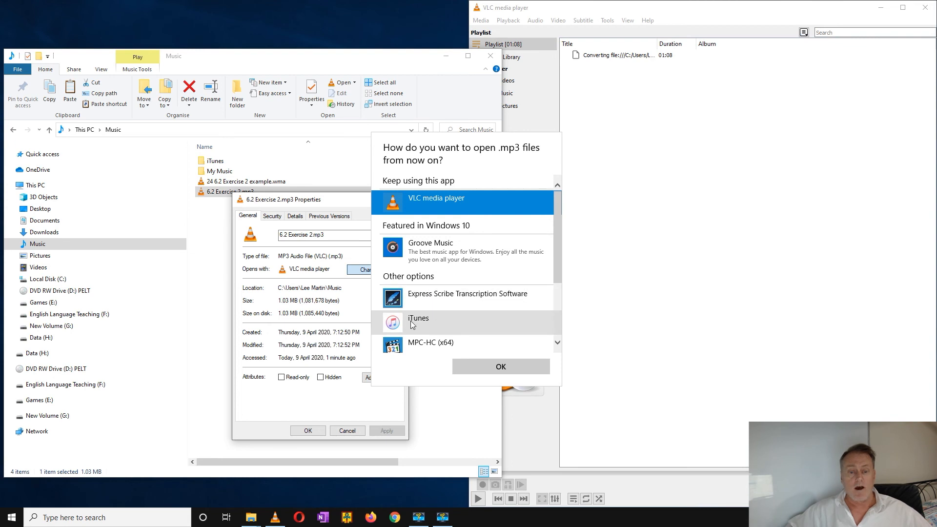
pyautogui.scroll(-3)
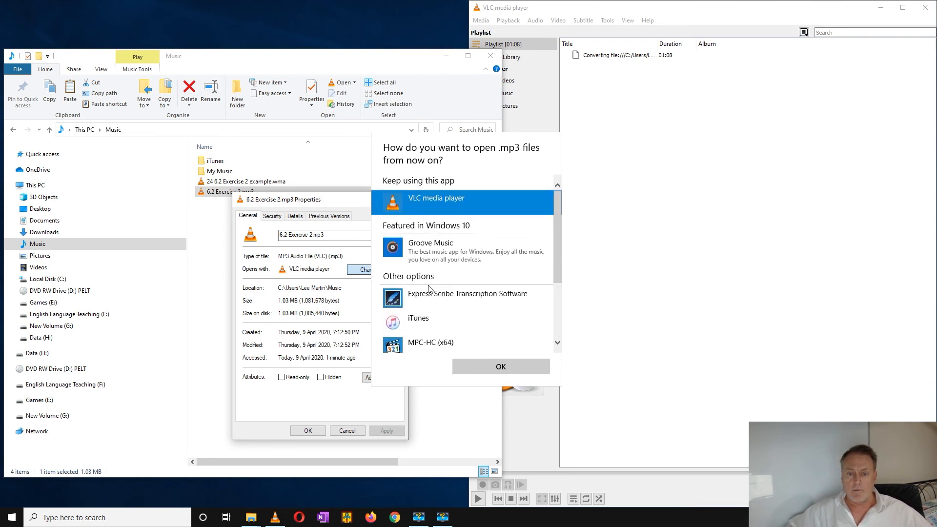
pyautogui.click(500, 366)
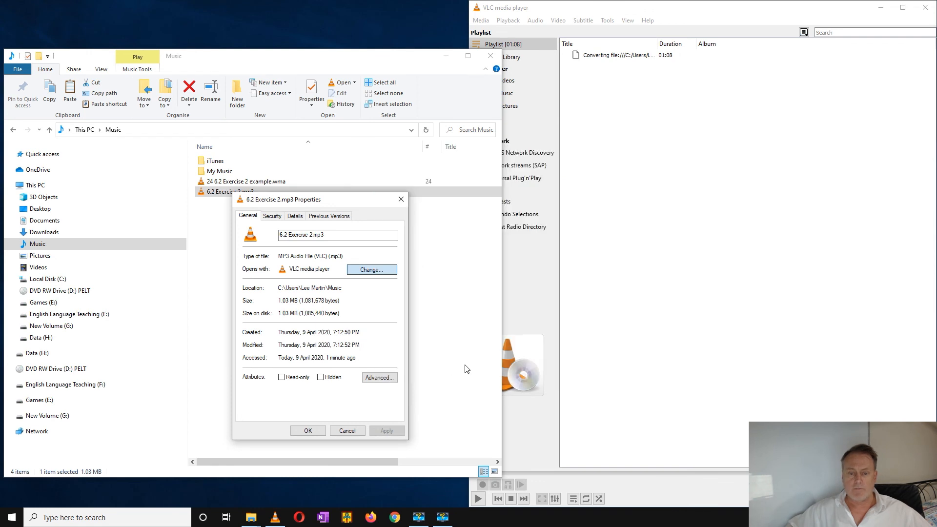